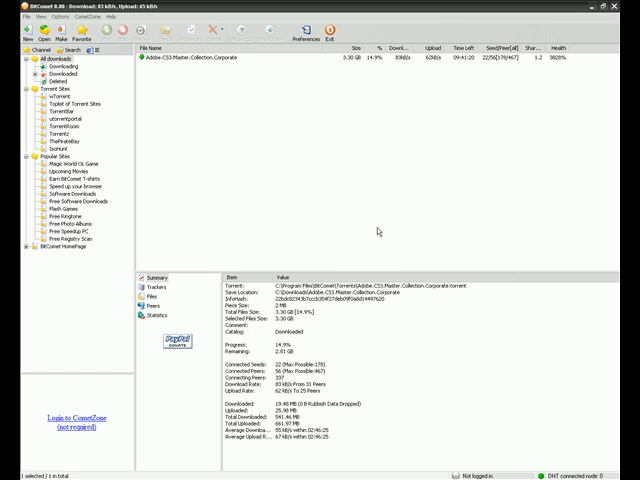
mouse_move(345, 265)
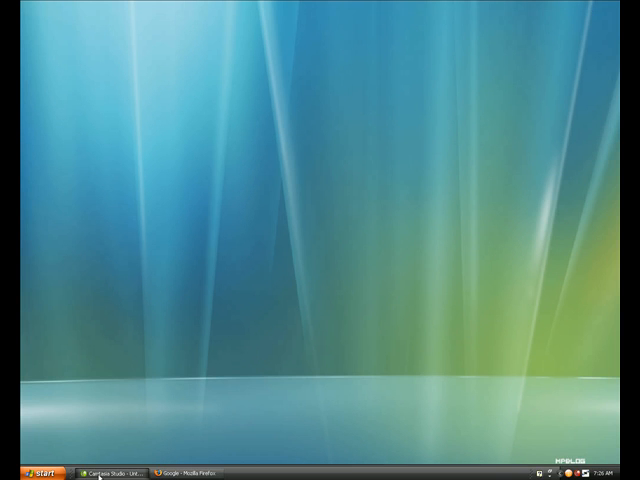
- Return to Google in Firefox and enter the query 'bitcomet file hippo'
left_click(183, 471)
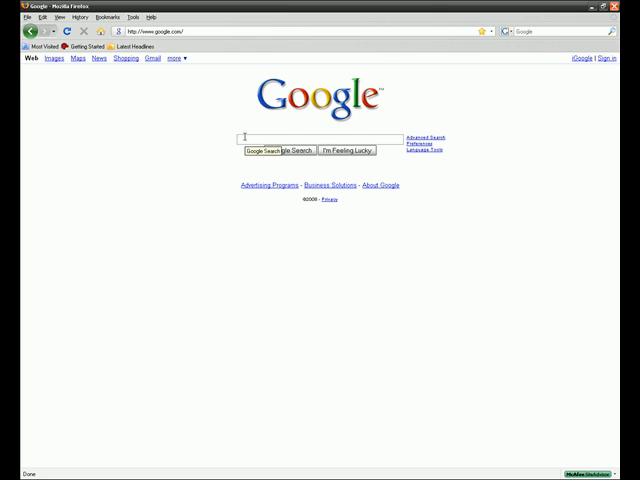
type("bitcomet")
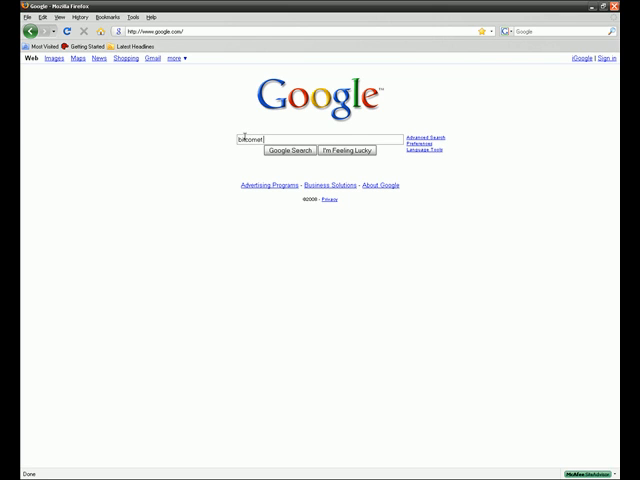
type("file hippo")
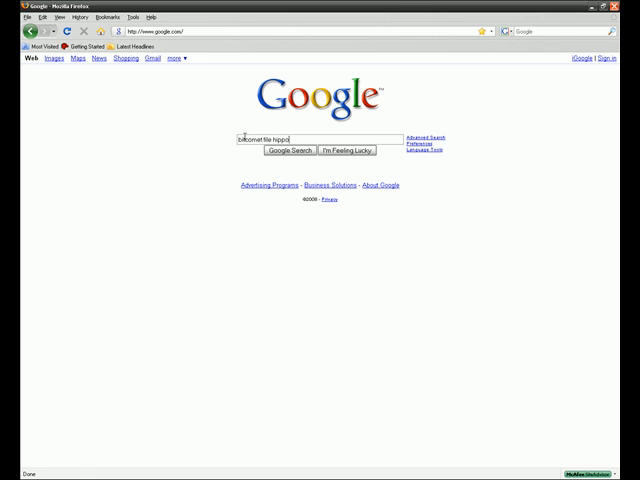
- Search Google for 'bitcomet file hippo' and reach FileHippo's BitComet 0.80 download page
left_click(289, 150)
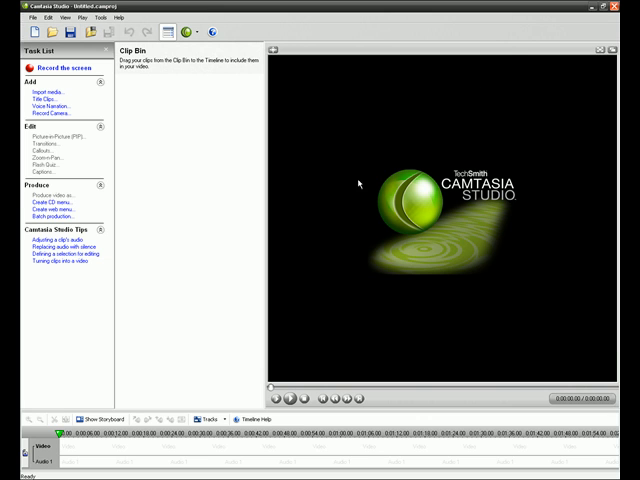
left_click(592, 9)
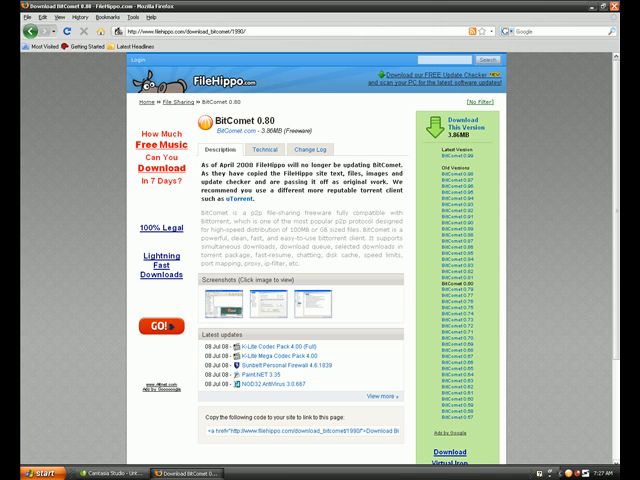
- Minimize Firefox on the BitComet 0.80 page to reveal the desktop
left_click(602, 9)
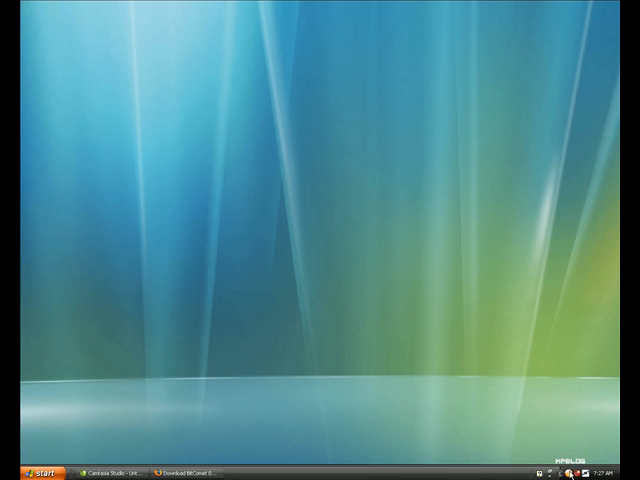